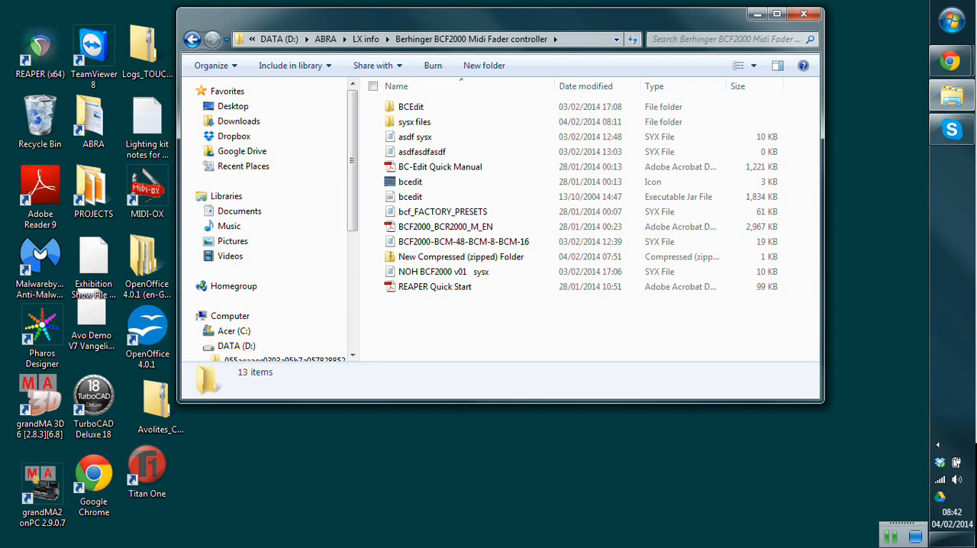
Select the bcedit executable jar in the Berhinger BCF2000 Midi Fader controller folder
left_click(410, 196)
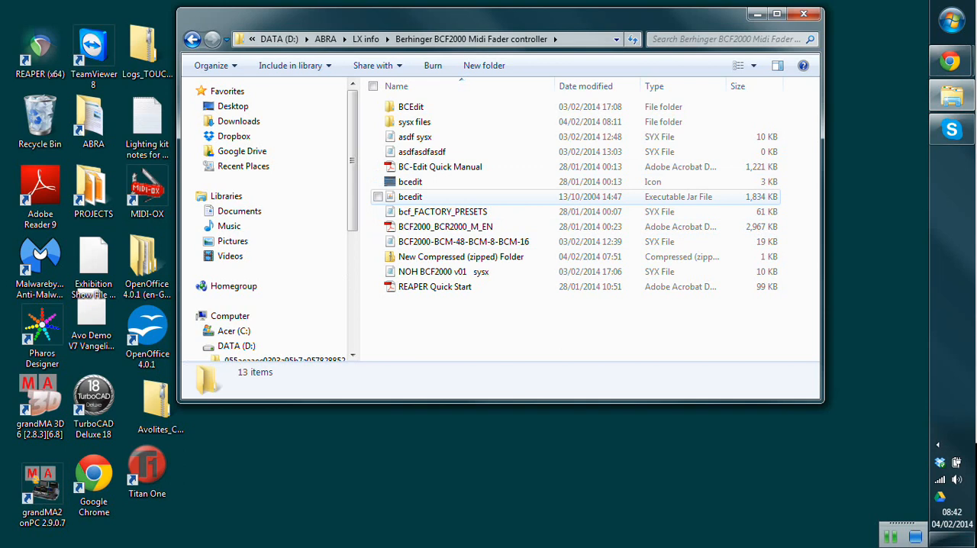
left_click(410, 196)
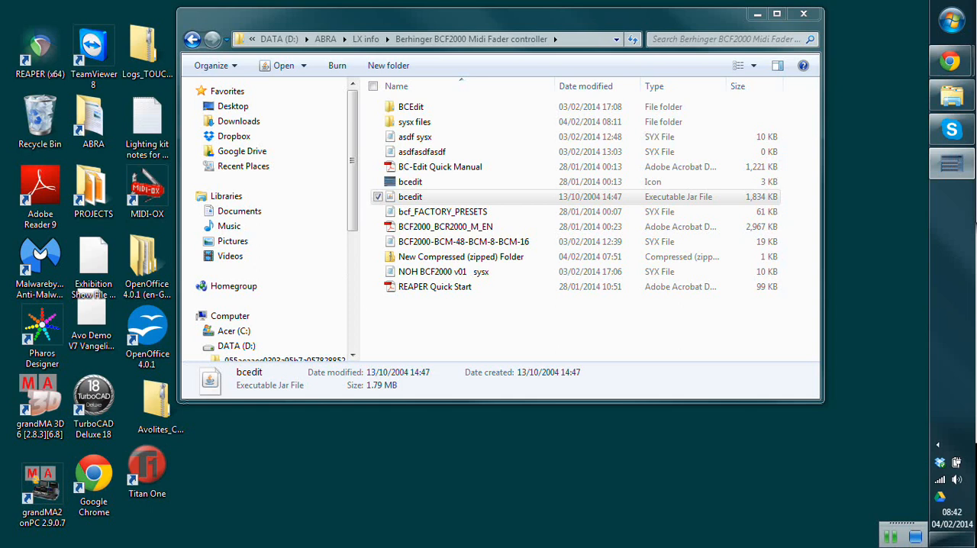
Launch bcedit and show the BCF2000 1.10 ID:1 device's empty preset slots
double_click(410, 196)
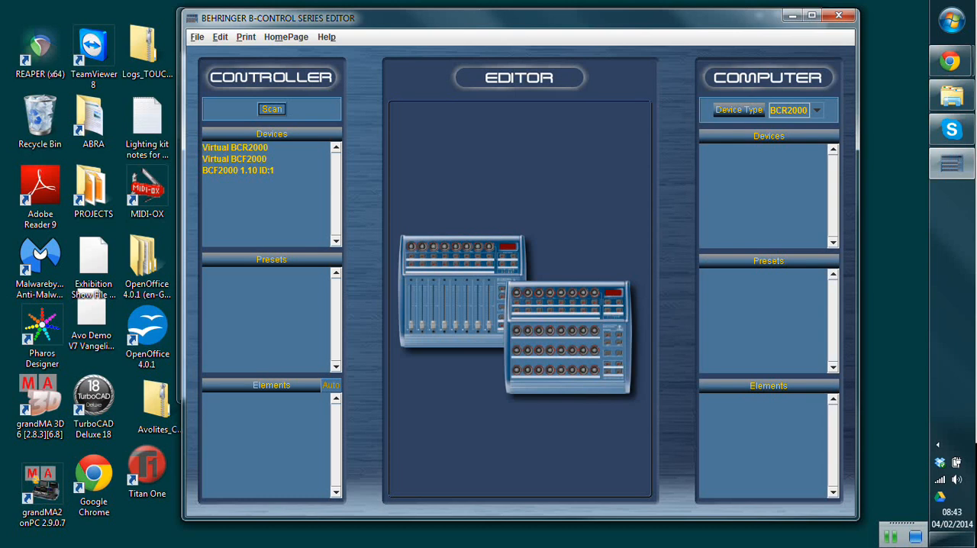
left_click(237, 170)
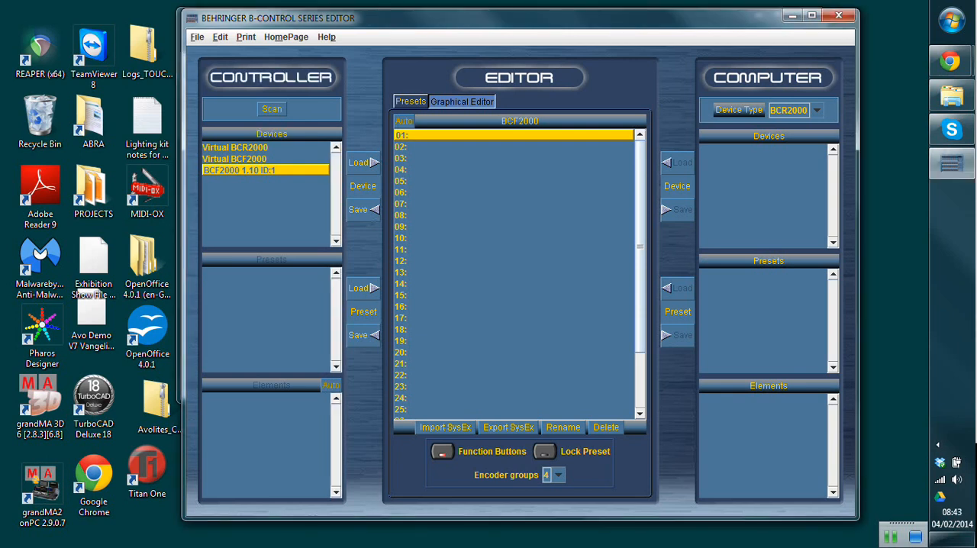
Load the virtual BCF2000 v01 presets (NOH bank 01–16, NOH v01), confirming the replacement
left_click(816, 110)
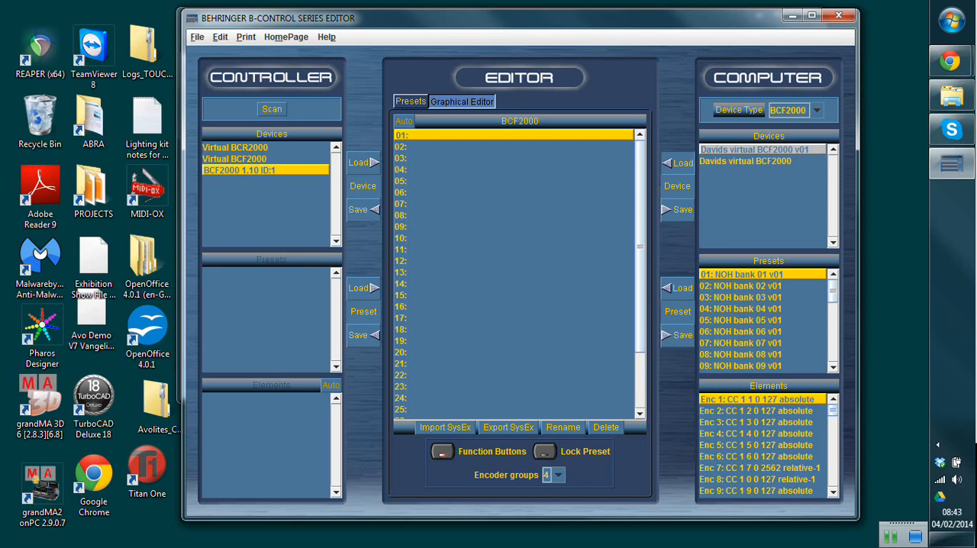
left_click(677, 162)
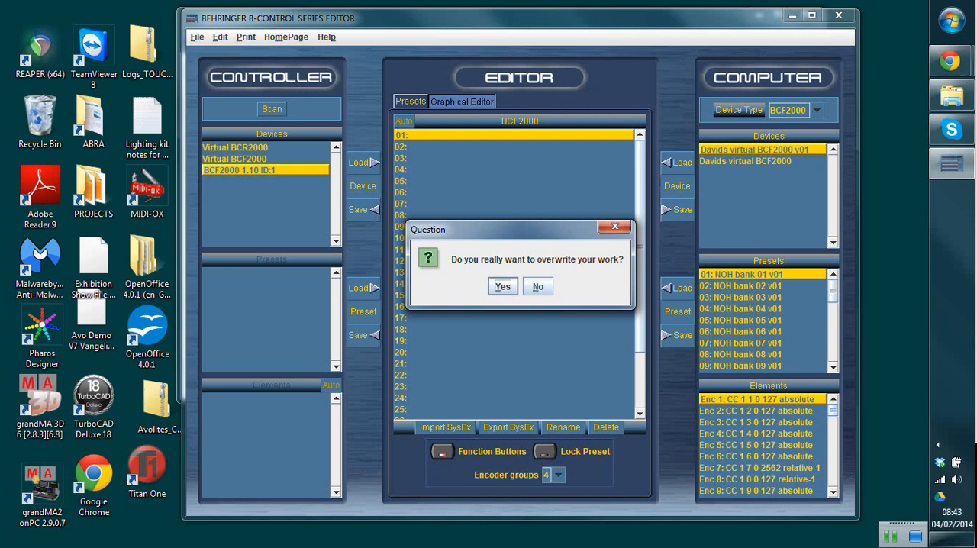
left_click(502, 286)
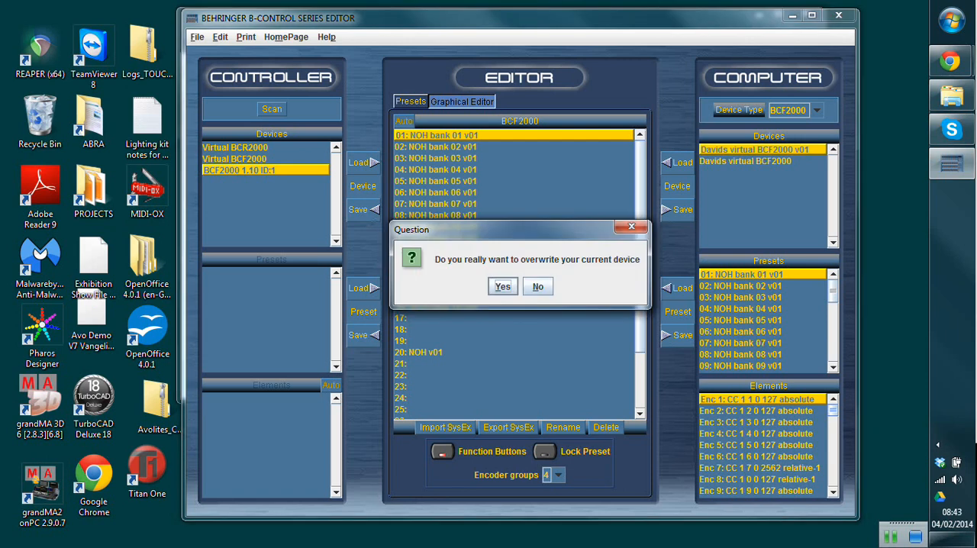
Confirm overwriting the BCF2000, dismiss the timeout error, and select the second virtual device
left_click(502, 286)
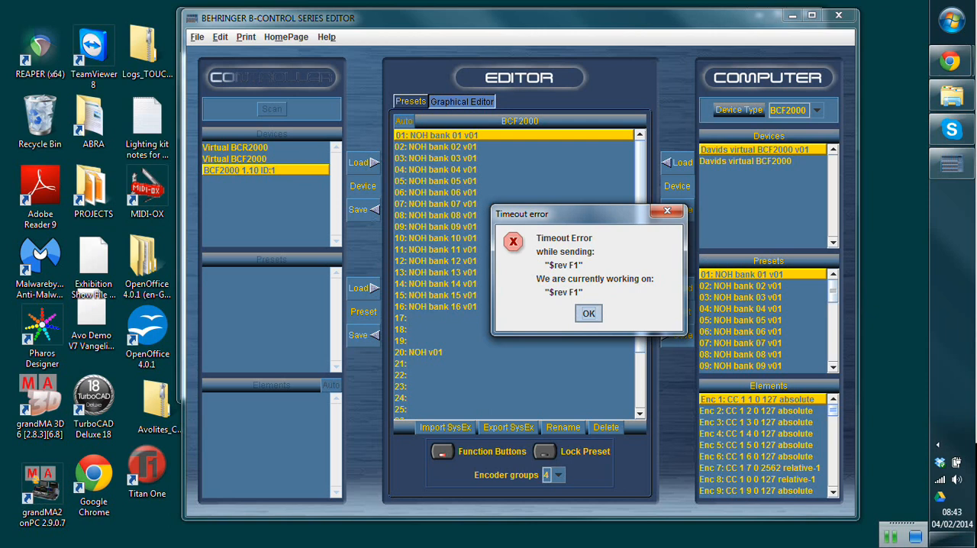
left_click(587, 313)
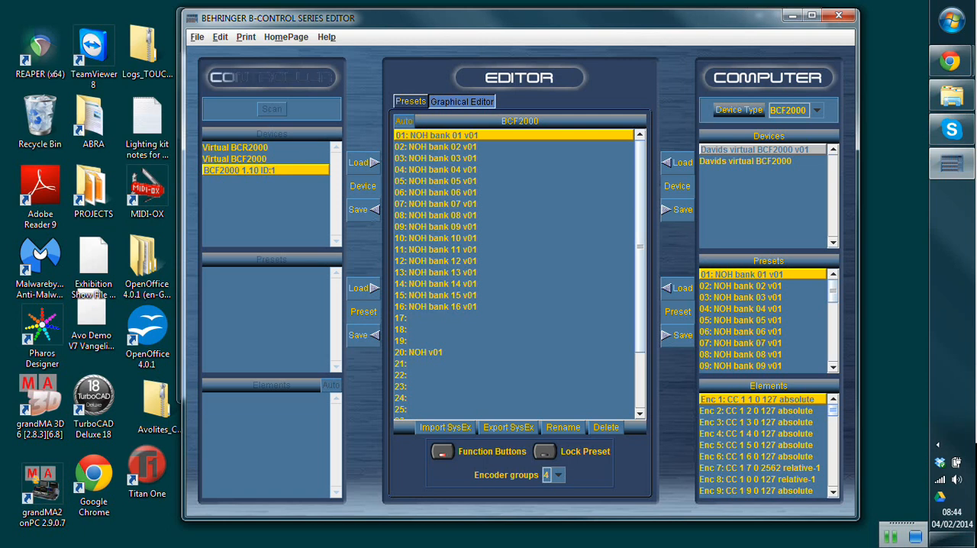
left_click(746, 161)
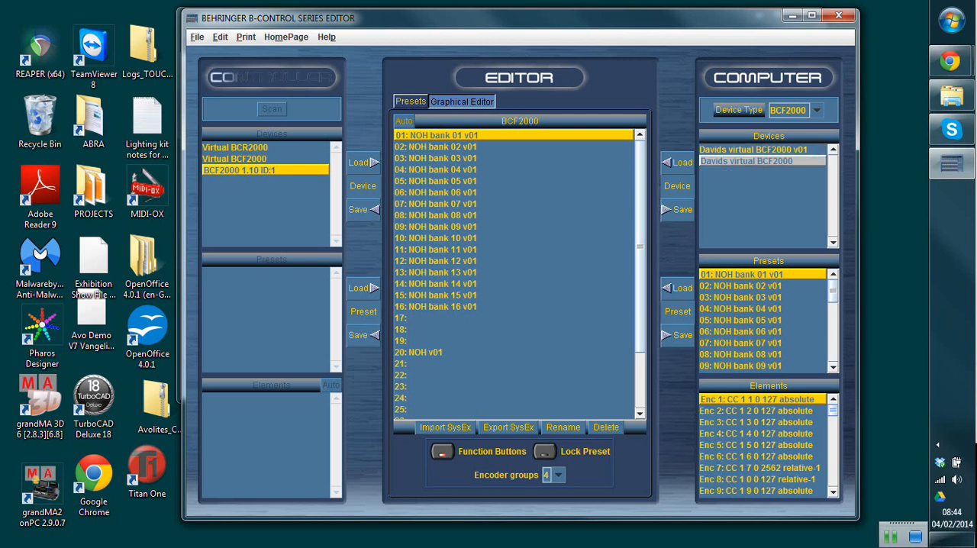
Select presets 01 through 20 and bring up Export as SysEx
left_click(747, 160)
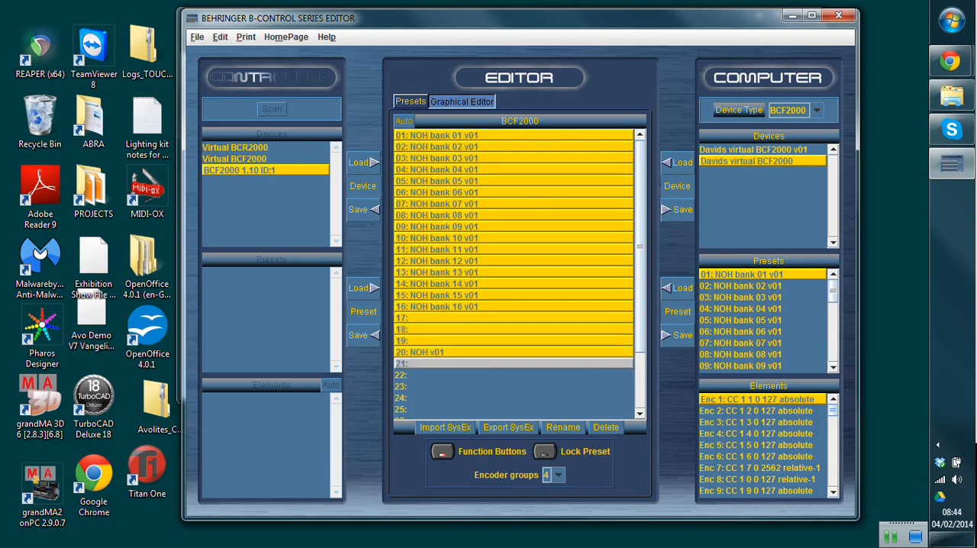
scroll("down", 3)
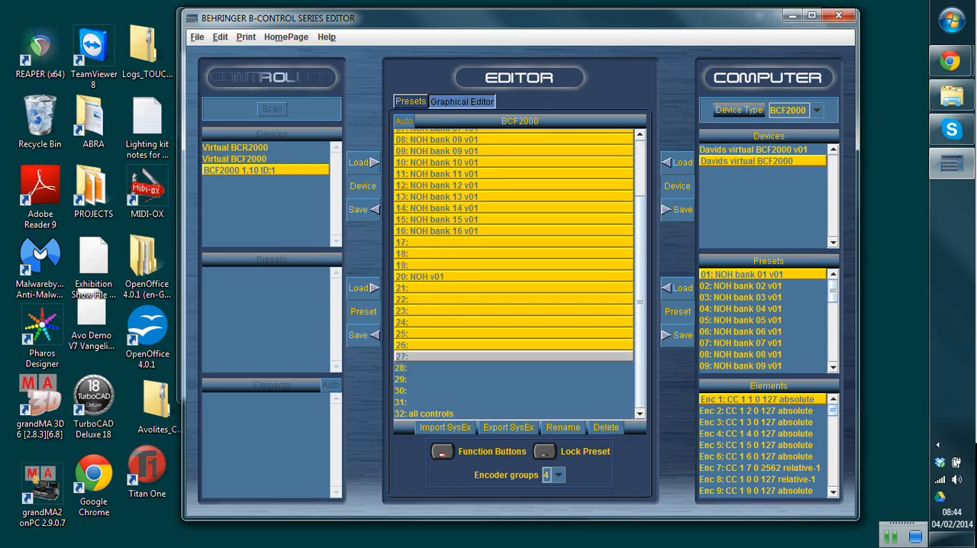
left_click(512, 276)
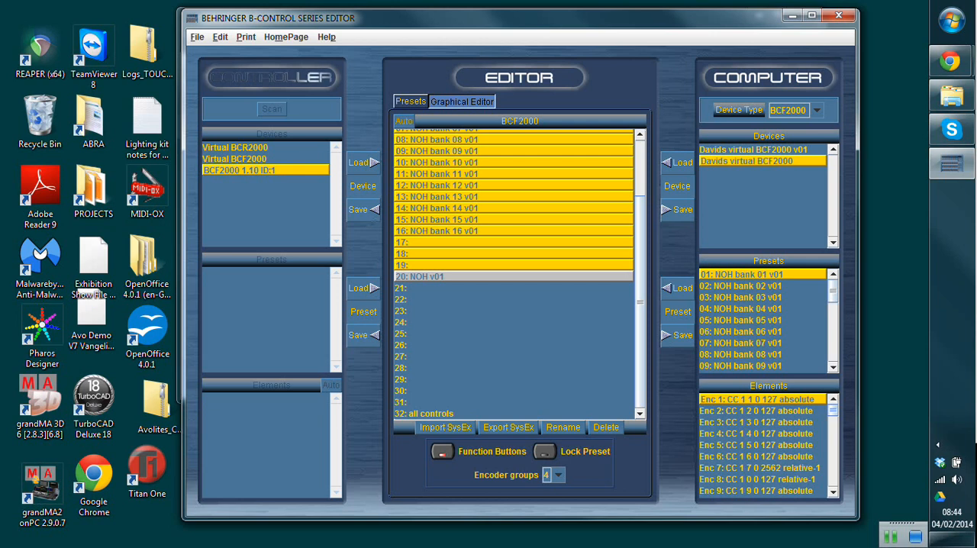
left_click(507, 428)
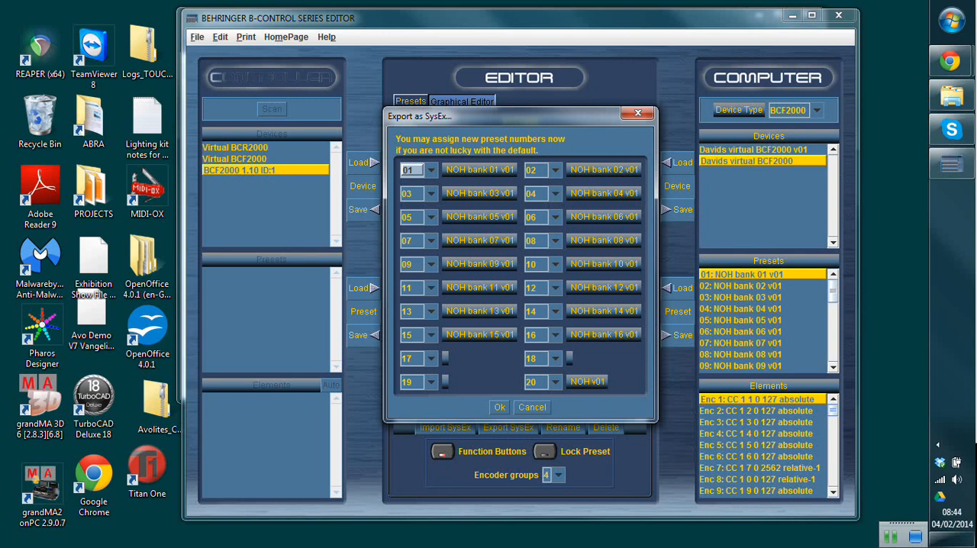
Save the SysEx export as 'NOH bank generic 01-20 v01' in sysx files, then quit the editor
left_click(499, 407)
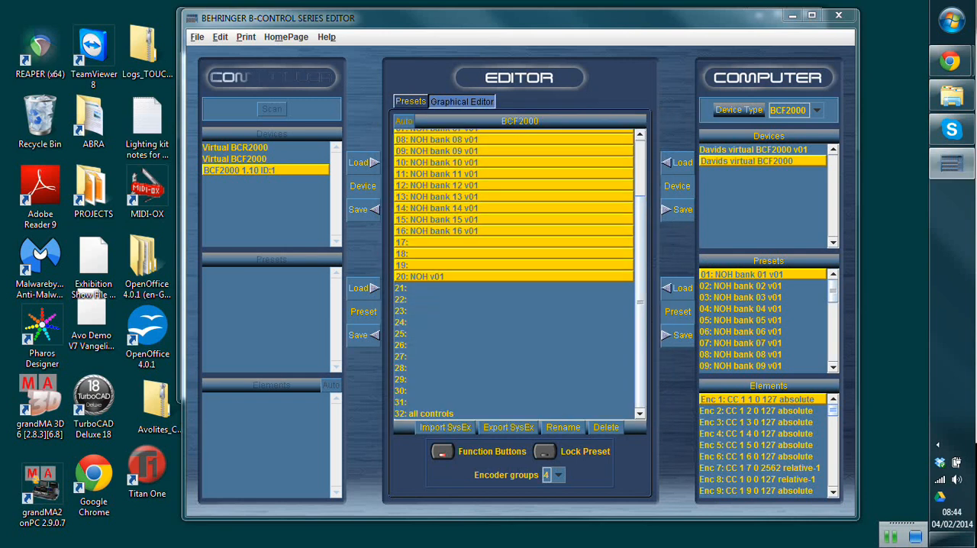
left_click(508, 427)
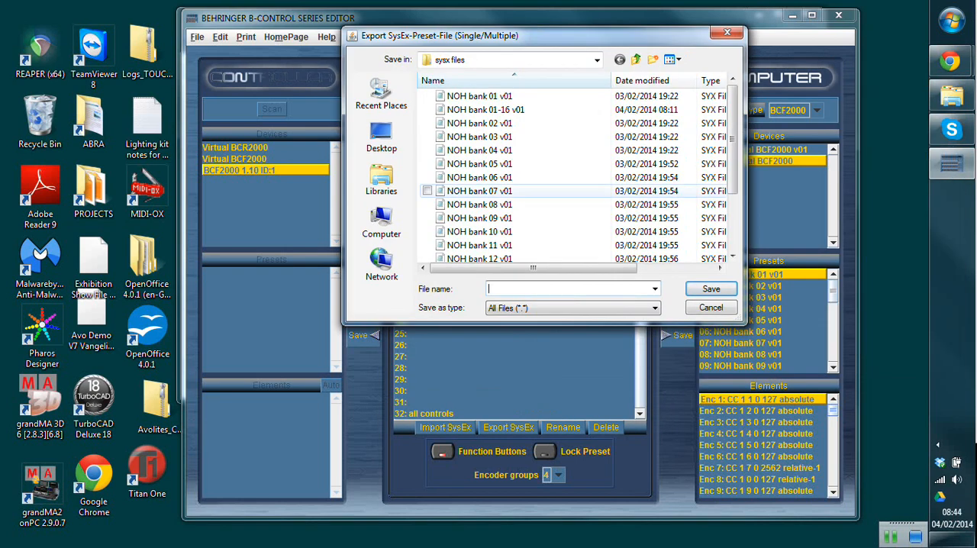
scroll("down", 3)
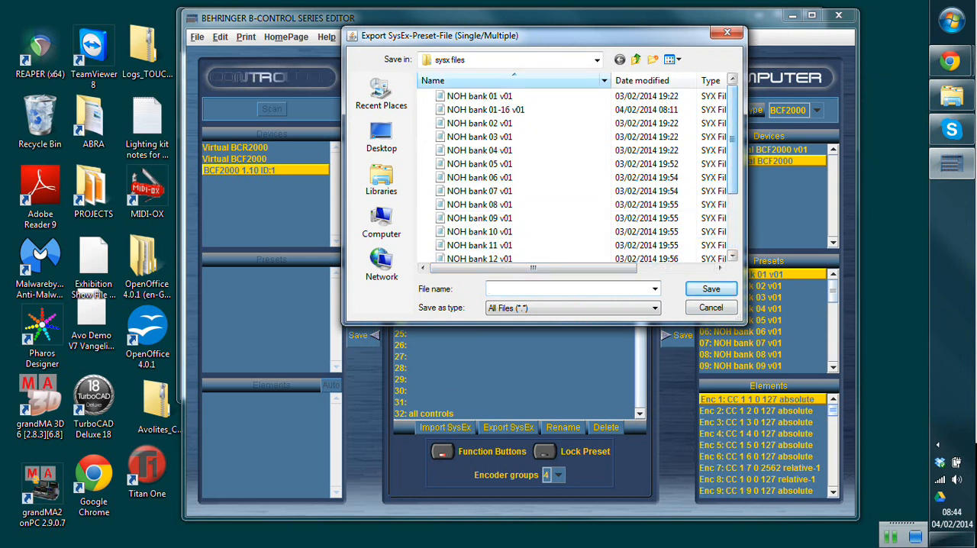
left_click(486, 109)
type("NOH bank generic 01- v01")
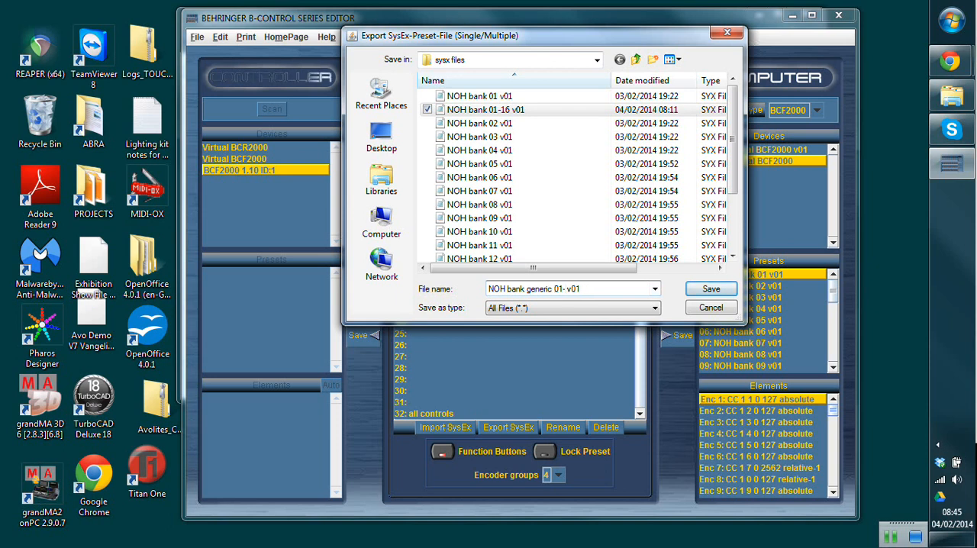
type("20: NOH bank v01")
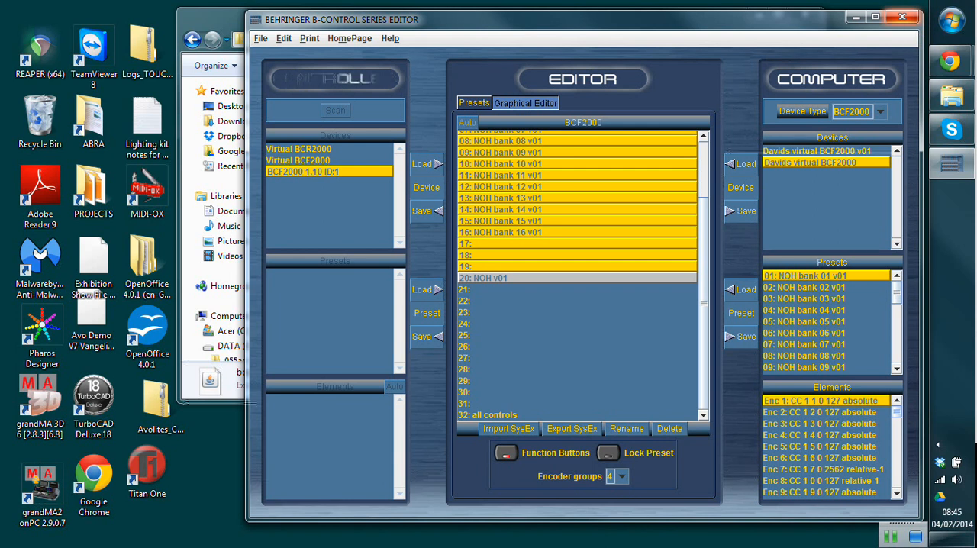
left_click(904, 17)
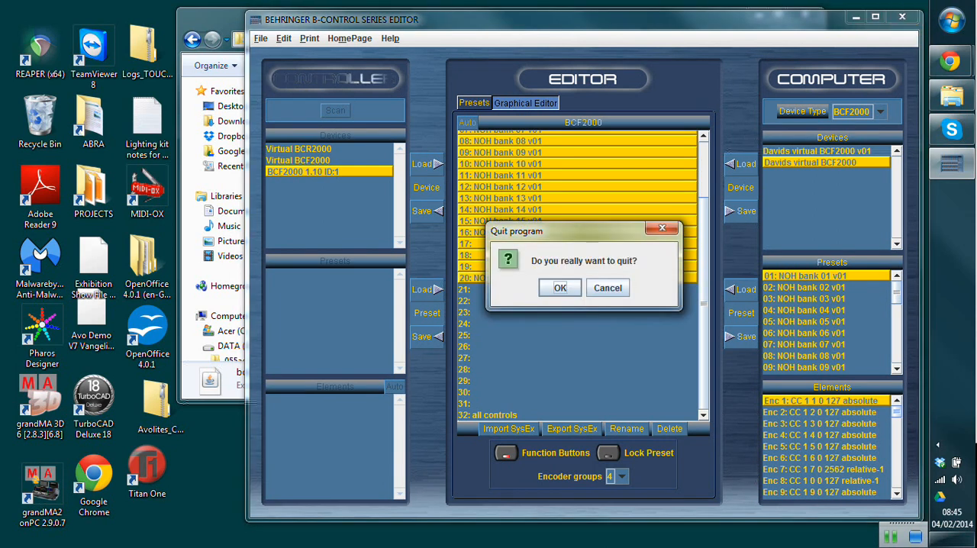
left_click(561, 288)
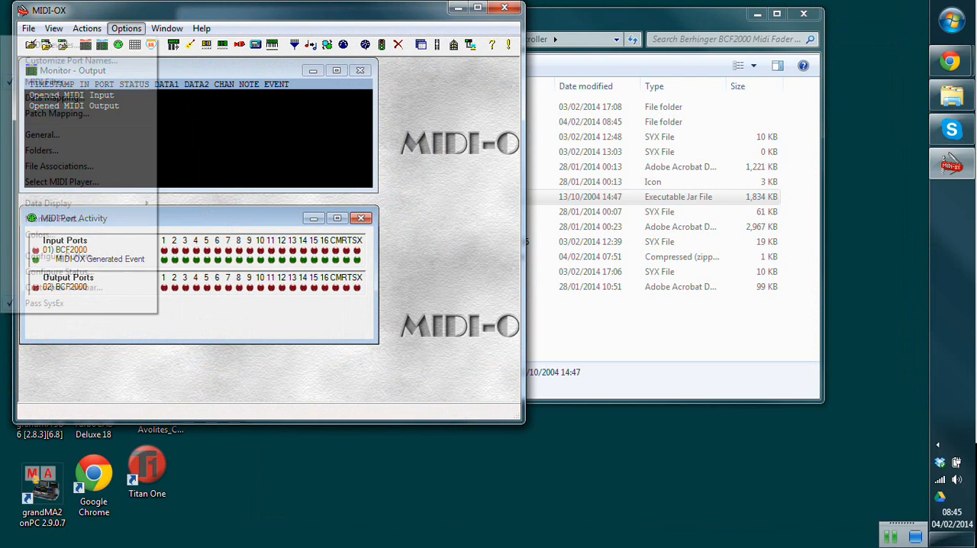
Browse the Actions, Options and Window menus, then open the SysEx window via View
left_click(87, 28)
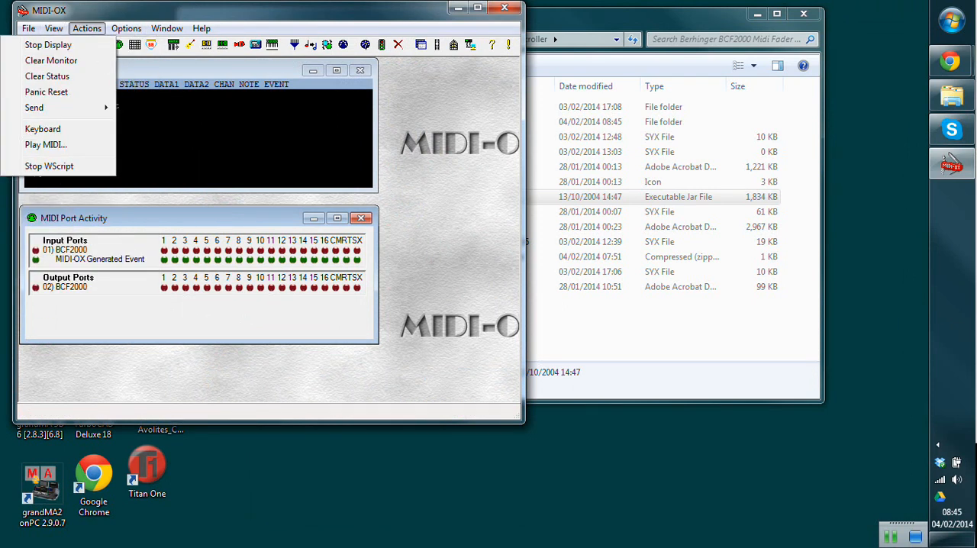
left_click(126, 28)
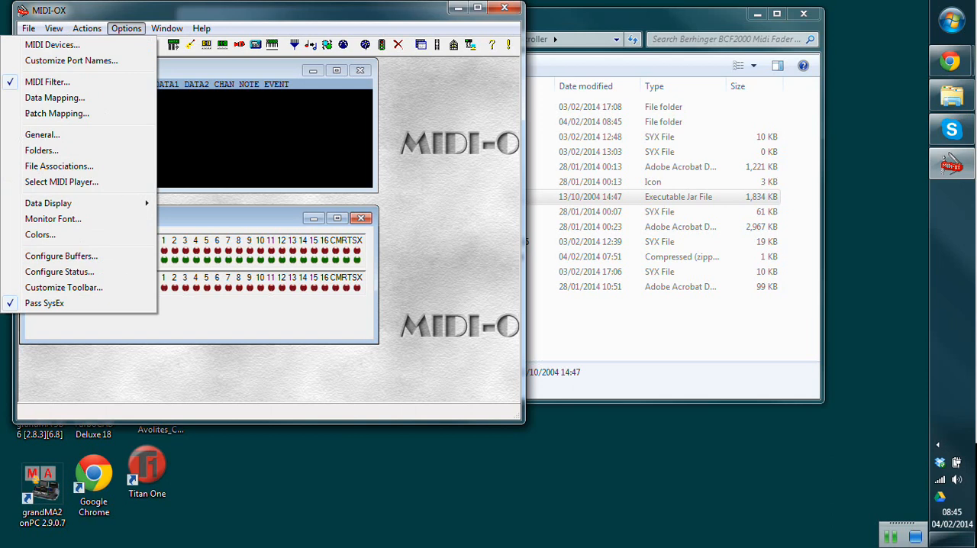
left_click(167, 28)
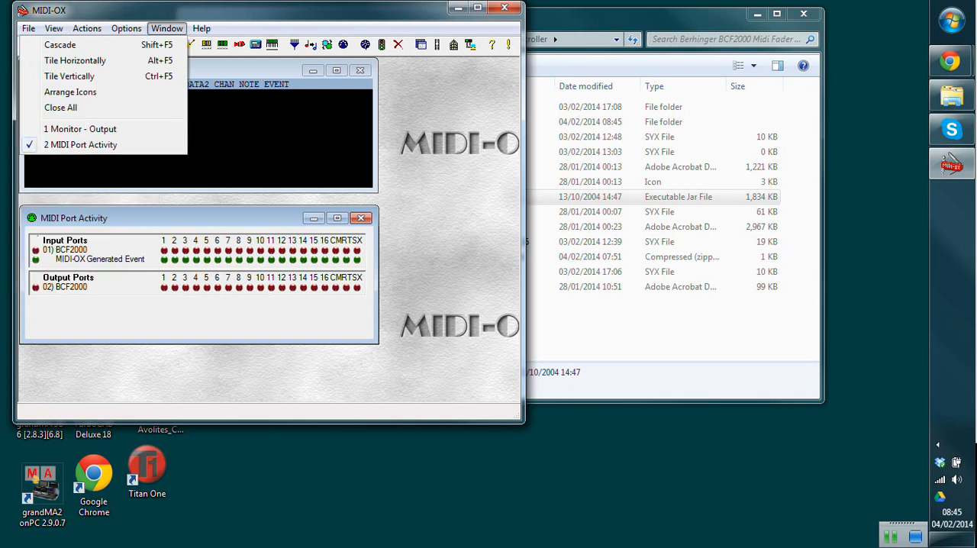
left_click(126, 28)
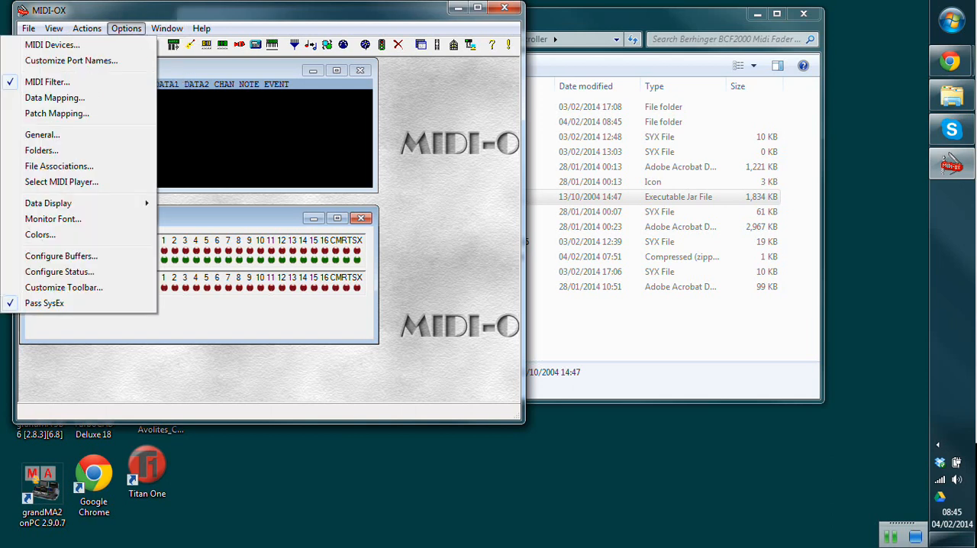
left_click(54, 28)
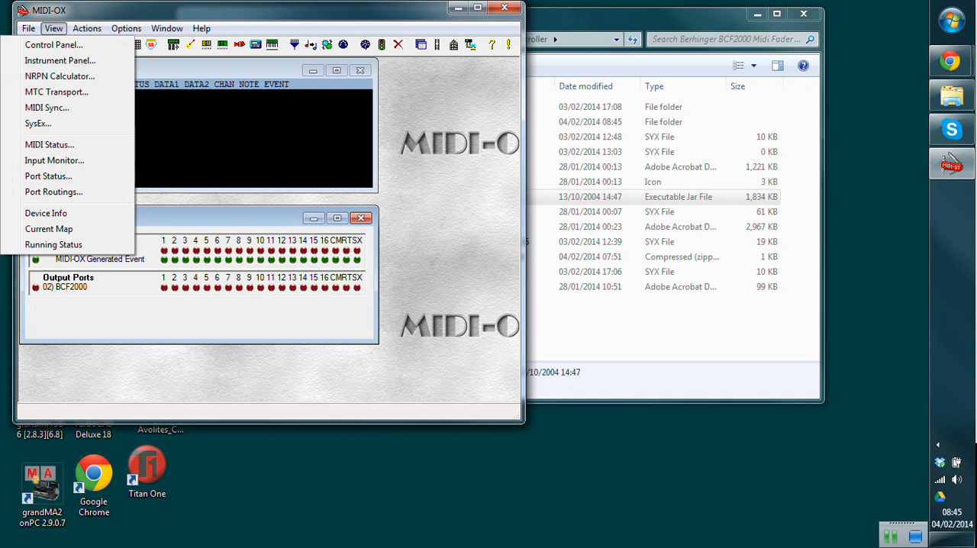
mouse_move(38, 122)
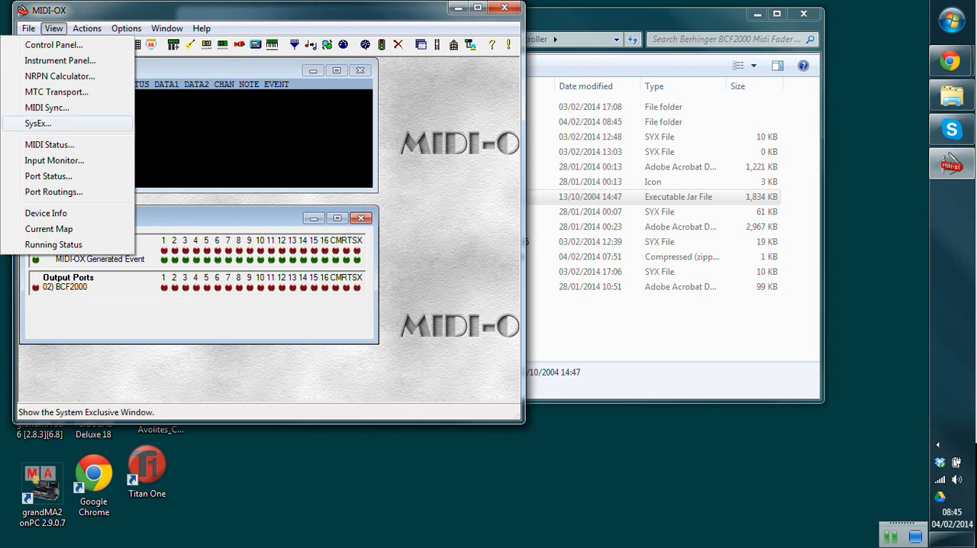
left_click(37, 123)
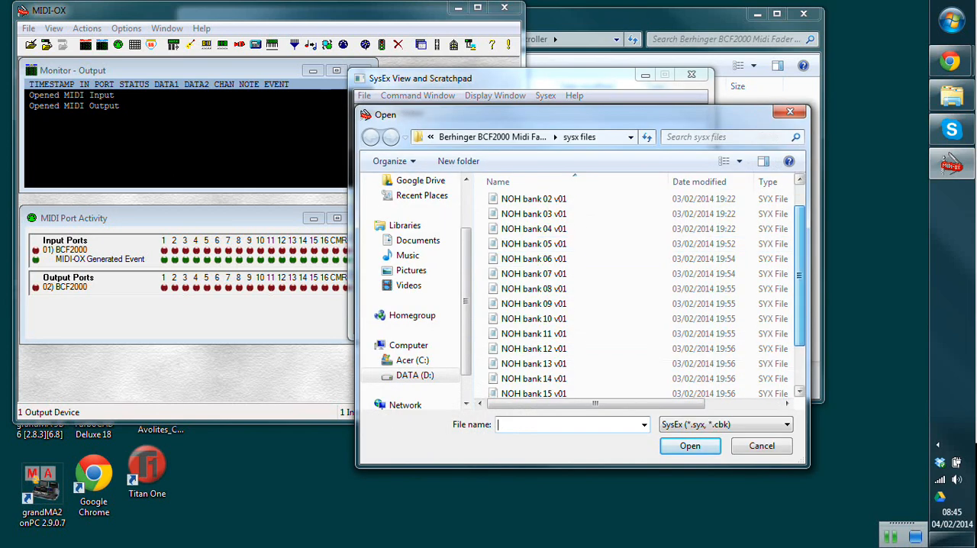
Open 'NOH bank generic 01-20 v01' to transmit it to the BCF2000
scroll("down", 3)
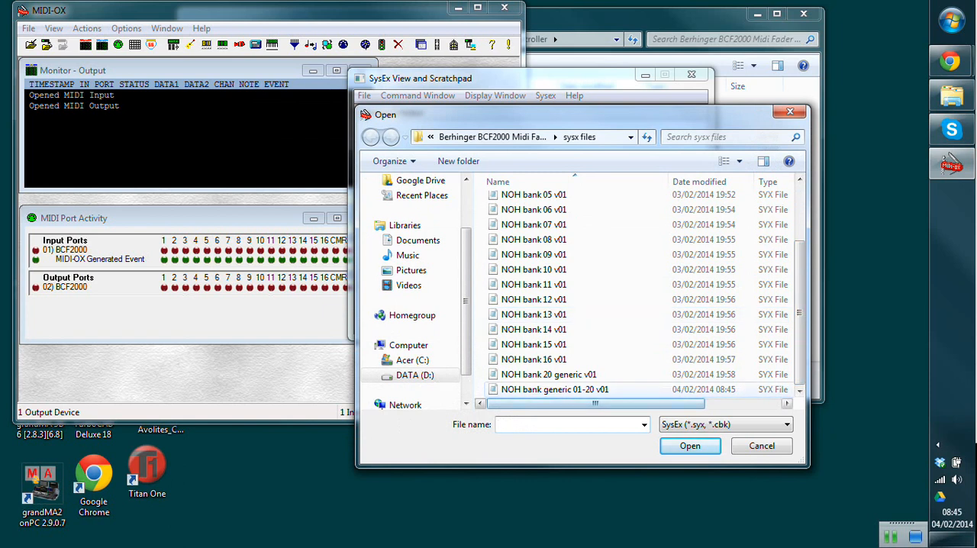
left_click(555, 389)
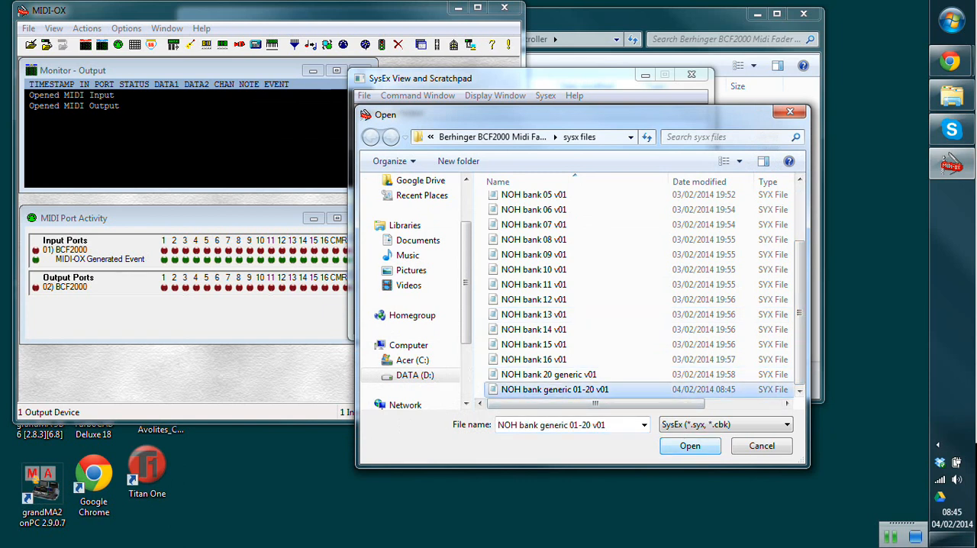
left_click(690, 446)
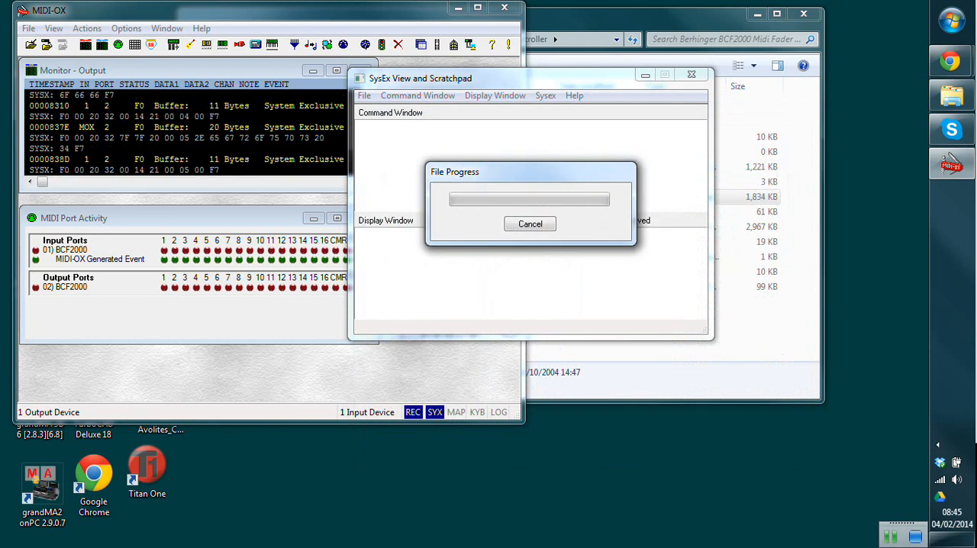